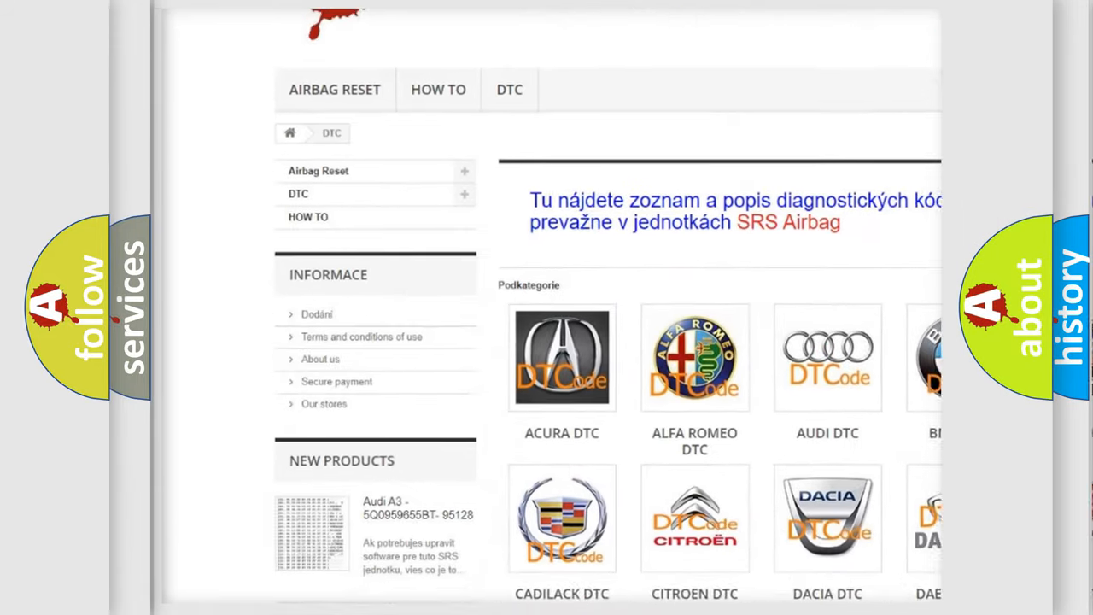
pyautogui.scroll(-3)
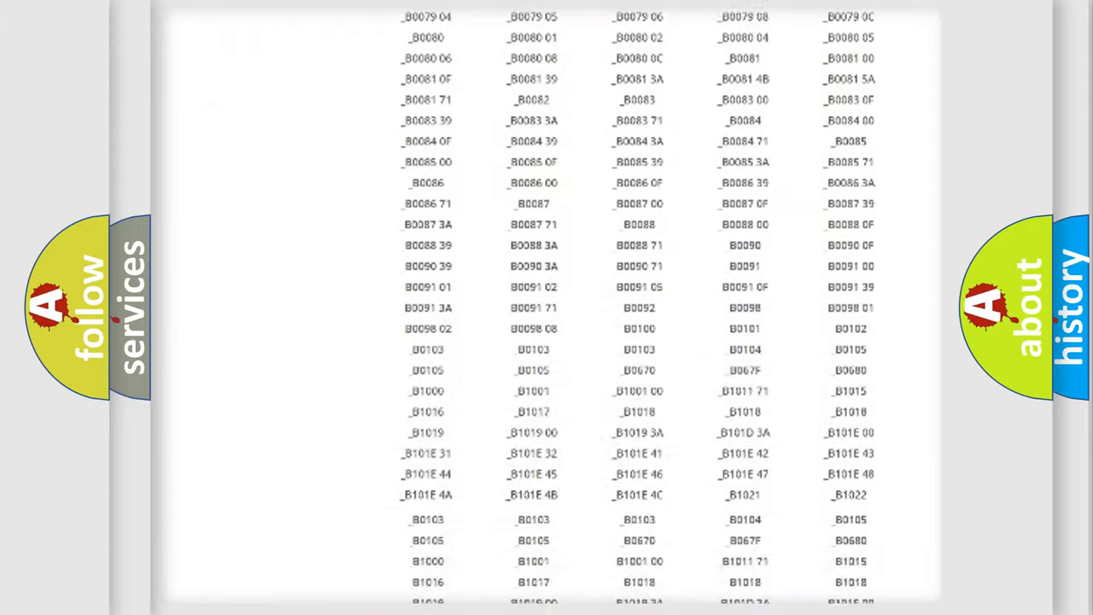
pyautogui.scroll(3)
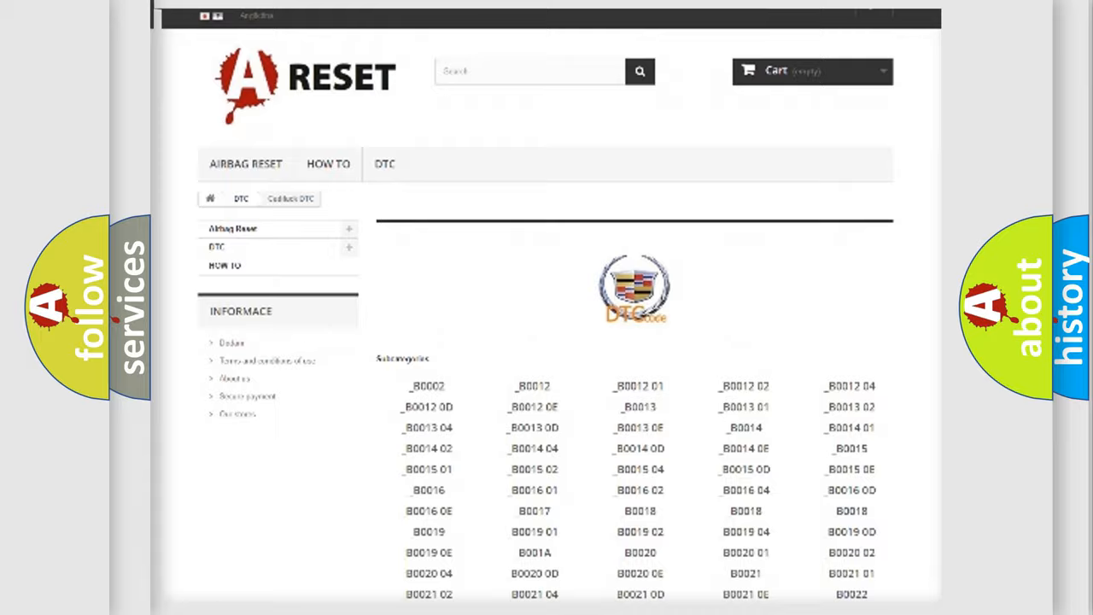